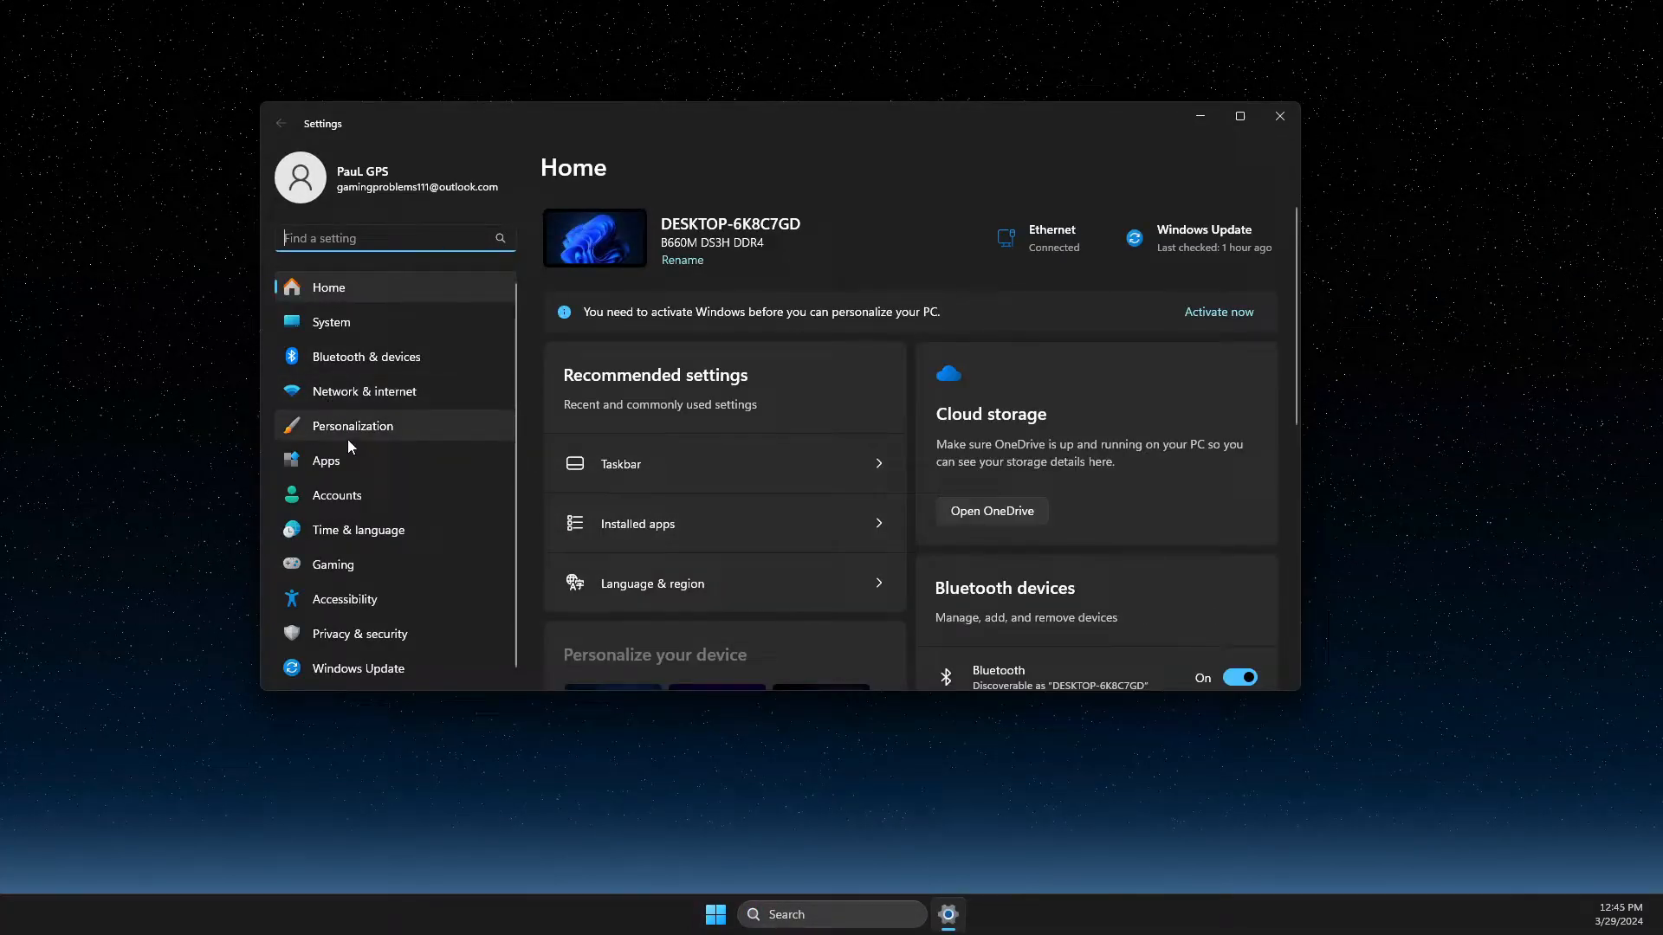
{"action": "mouse_move", "coordinate": [331, 323]}
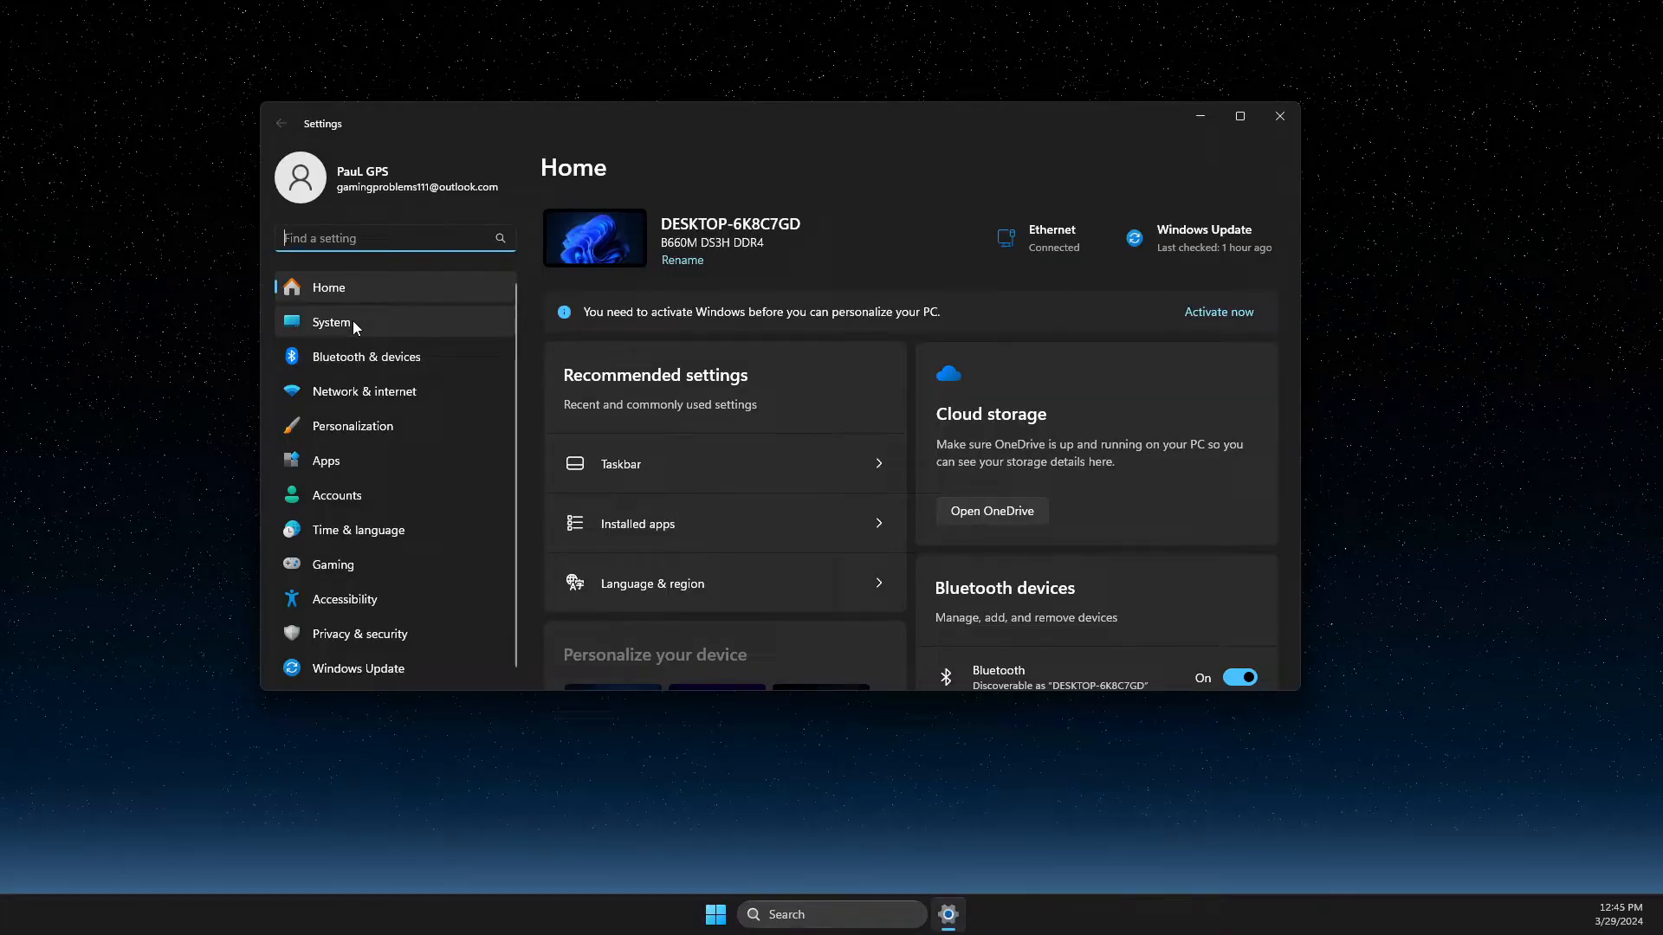
Step: Go to System > Storage and expand Advanced storage settings
{"action": "left_click", "coordinate": [331, 323]}
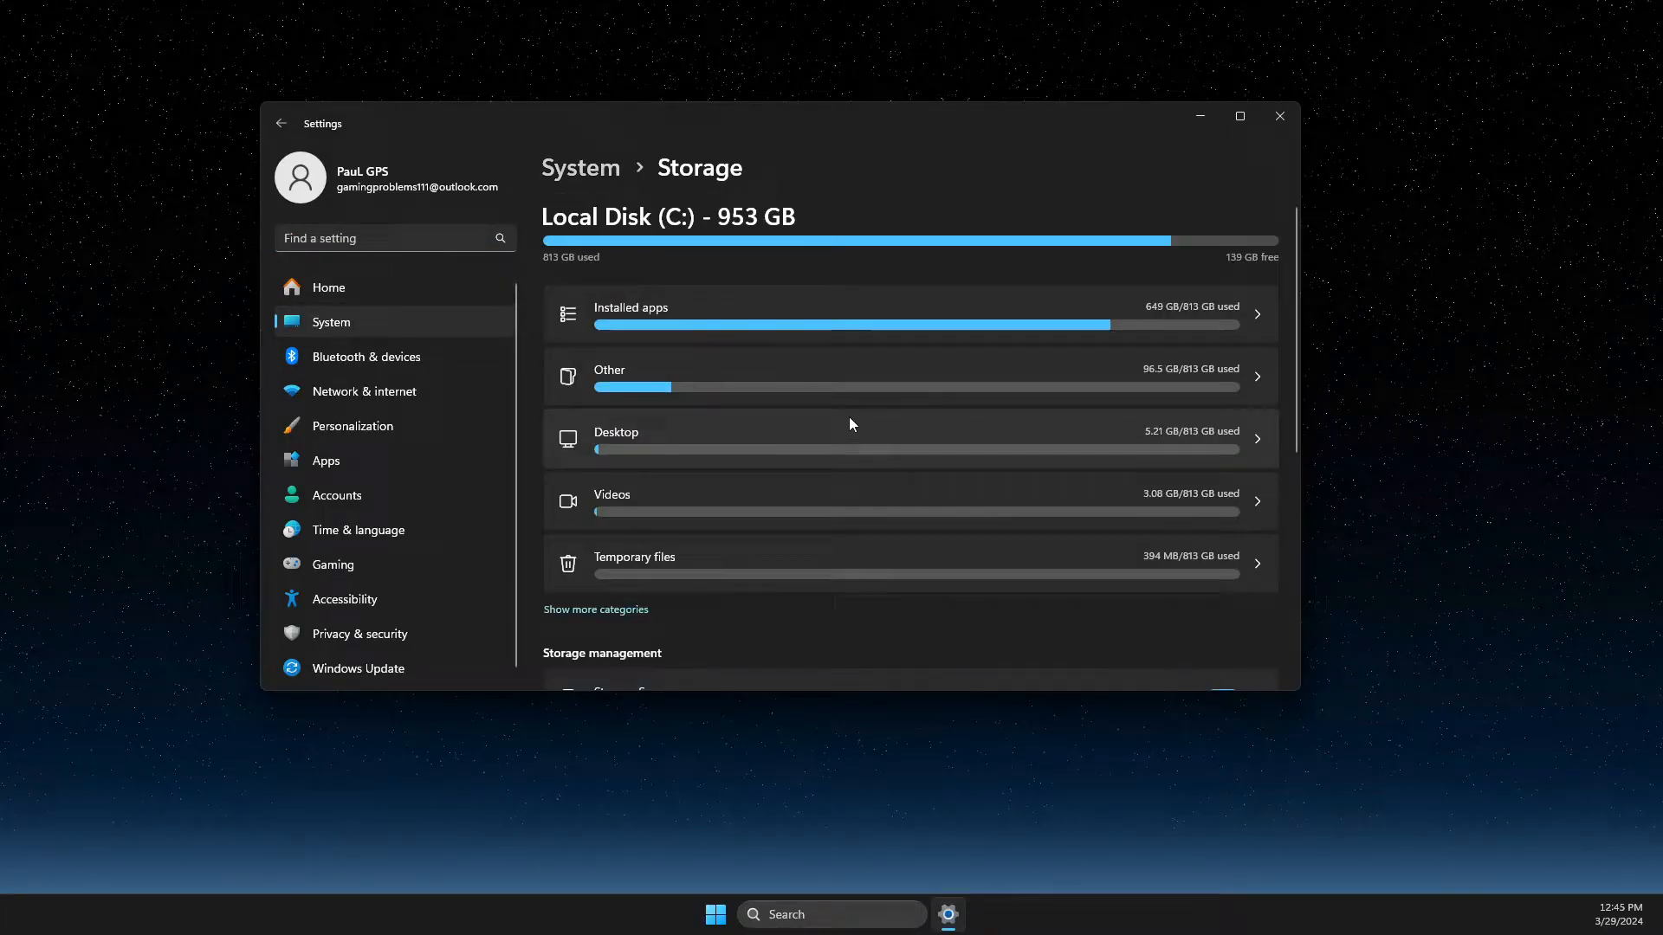
{"action": "scroll", "scroll_direction": "down", "scroll_amount": 3}
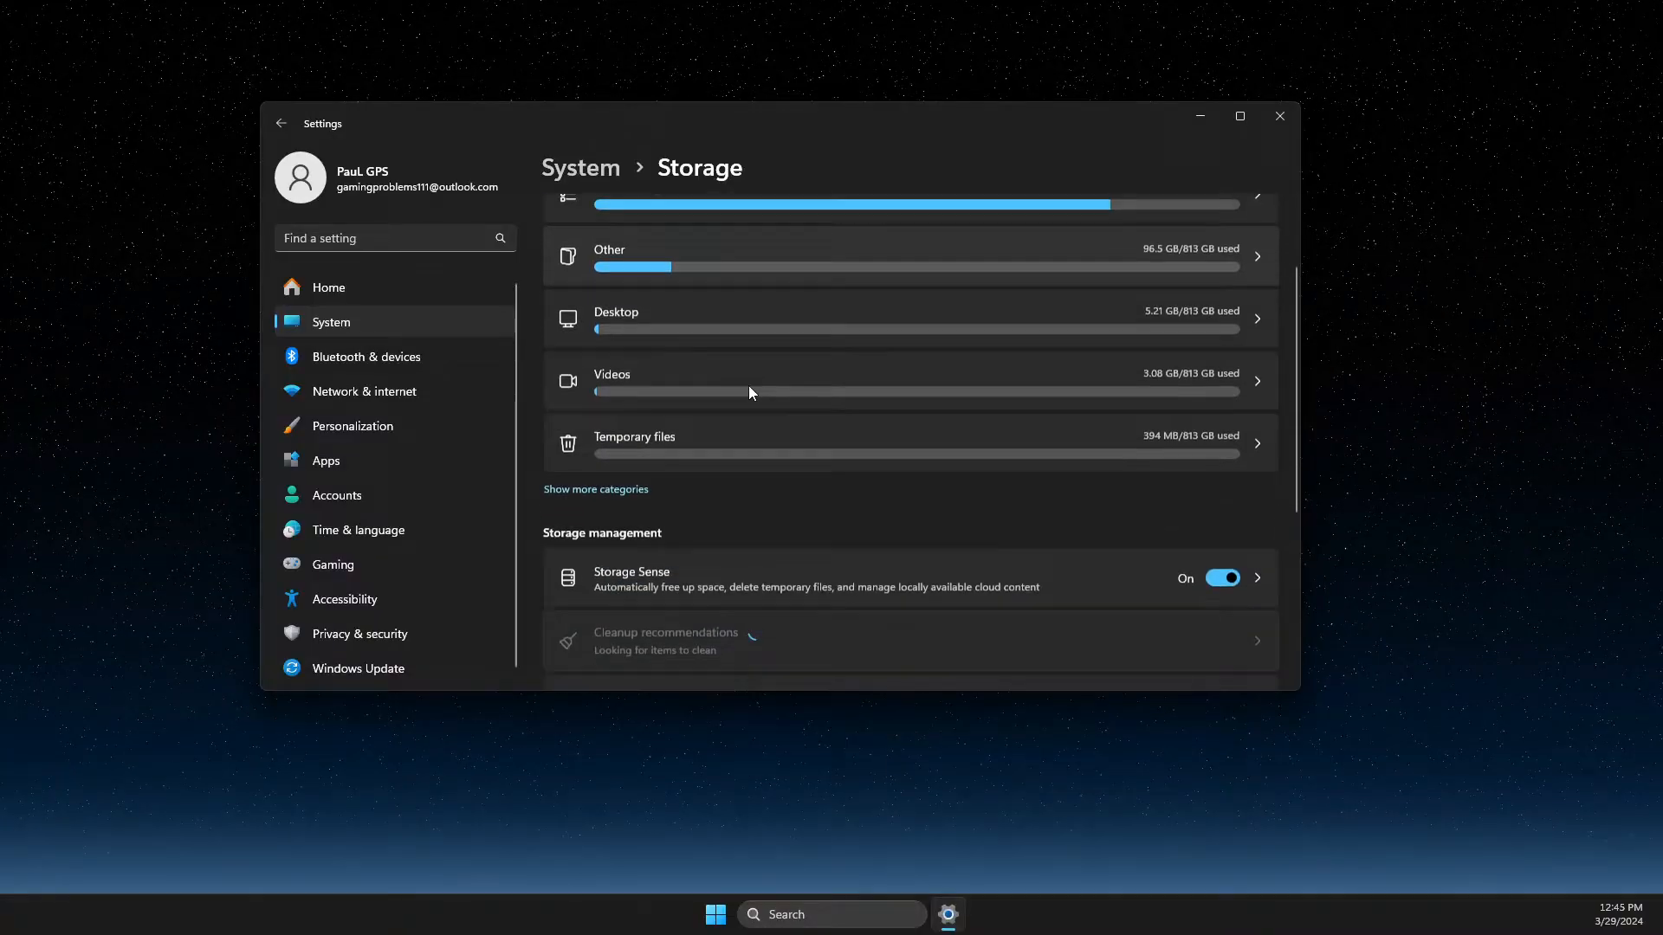
{"action": "scroll", "scroll_direction": "down", "scroll_amount": 3}
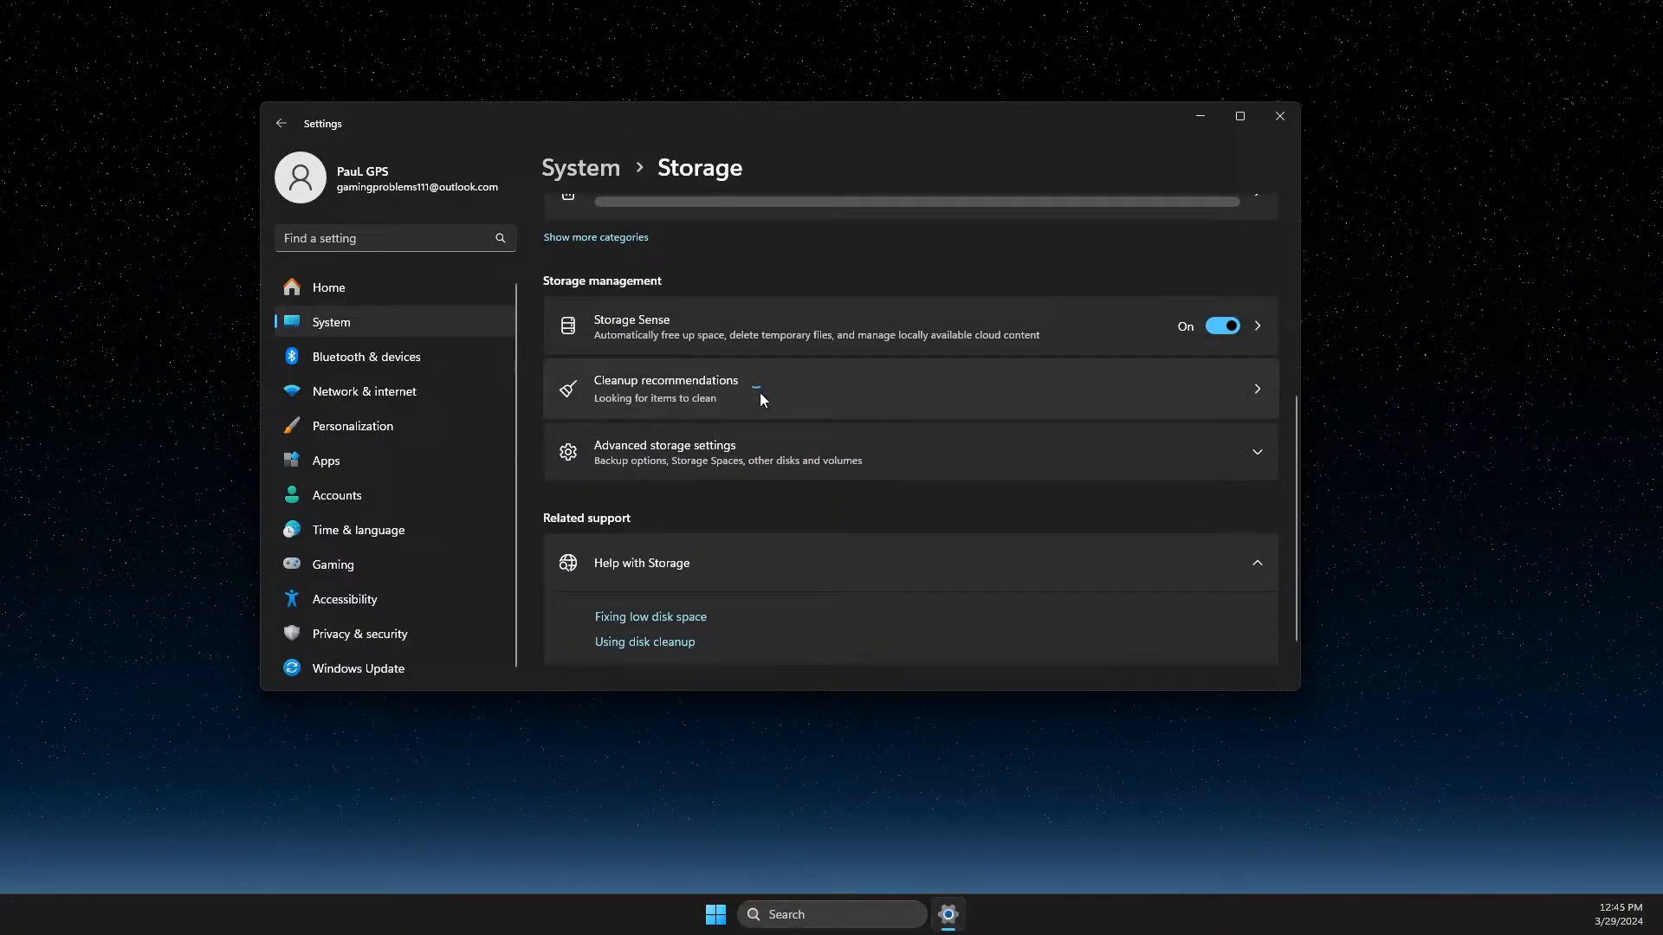
{"action": "scroll", "scroll_direction": "down", "scroll_amount": 3}
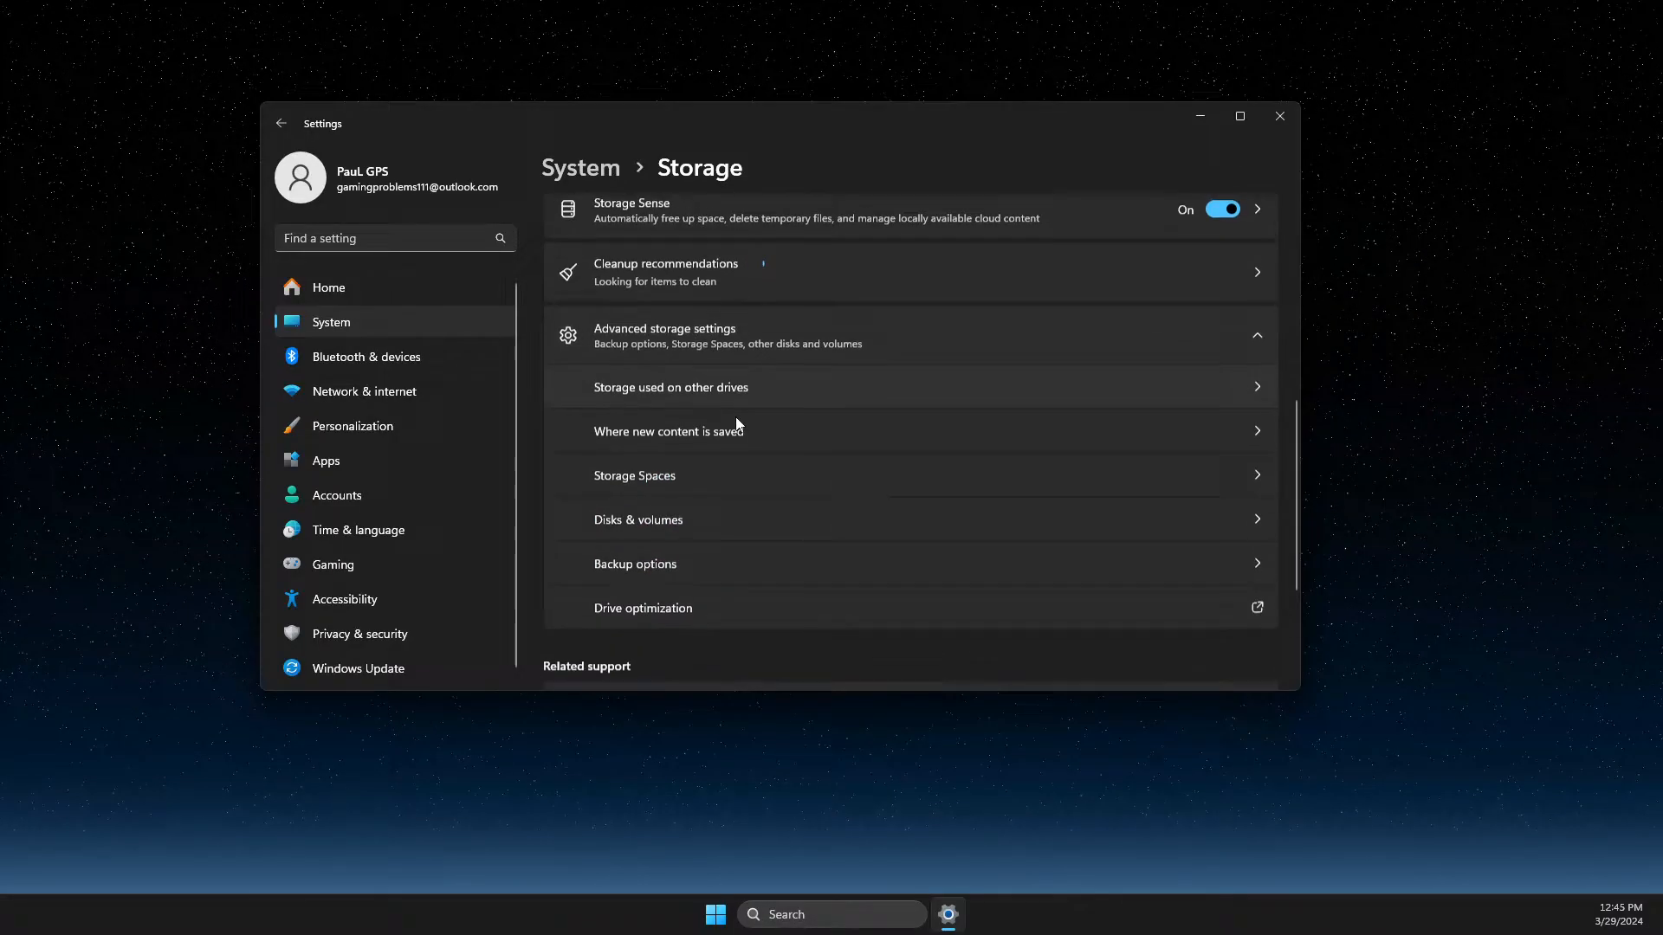
{"action": "scroll", "scroll_direction": "down", "scroll_amount": 3}
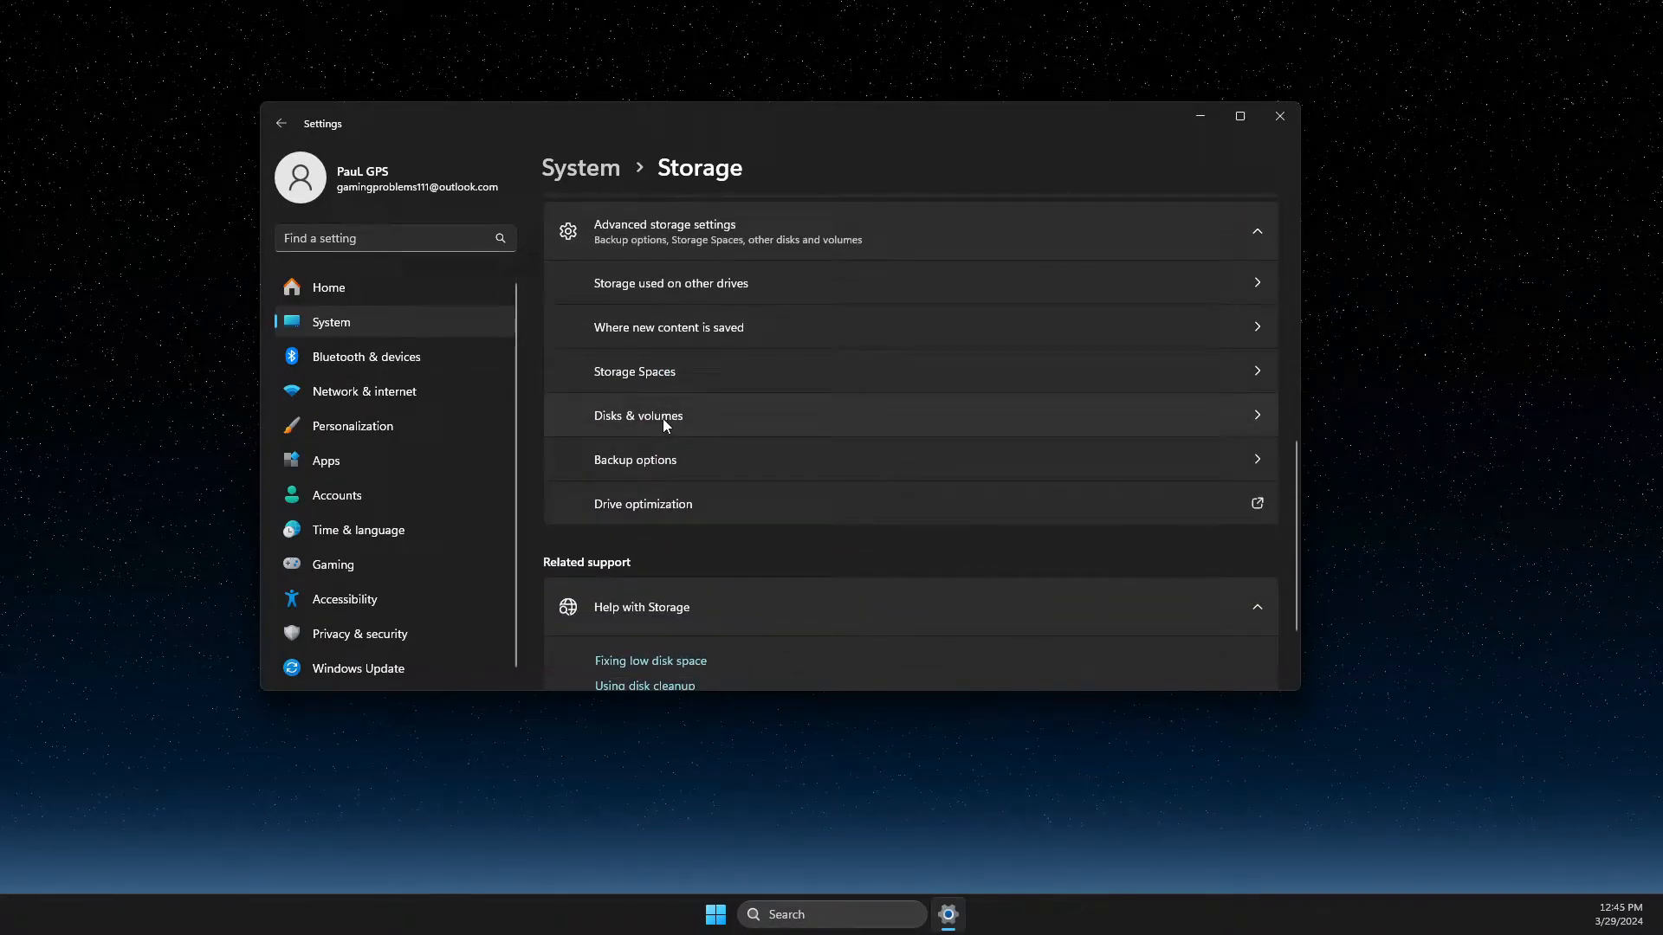
Step: View the ADATA HD330 disk properties from Disks & volumes, then return to the list
{"action": "left_click", "coordinate": [637, 414]}
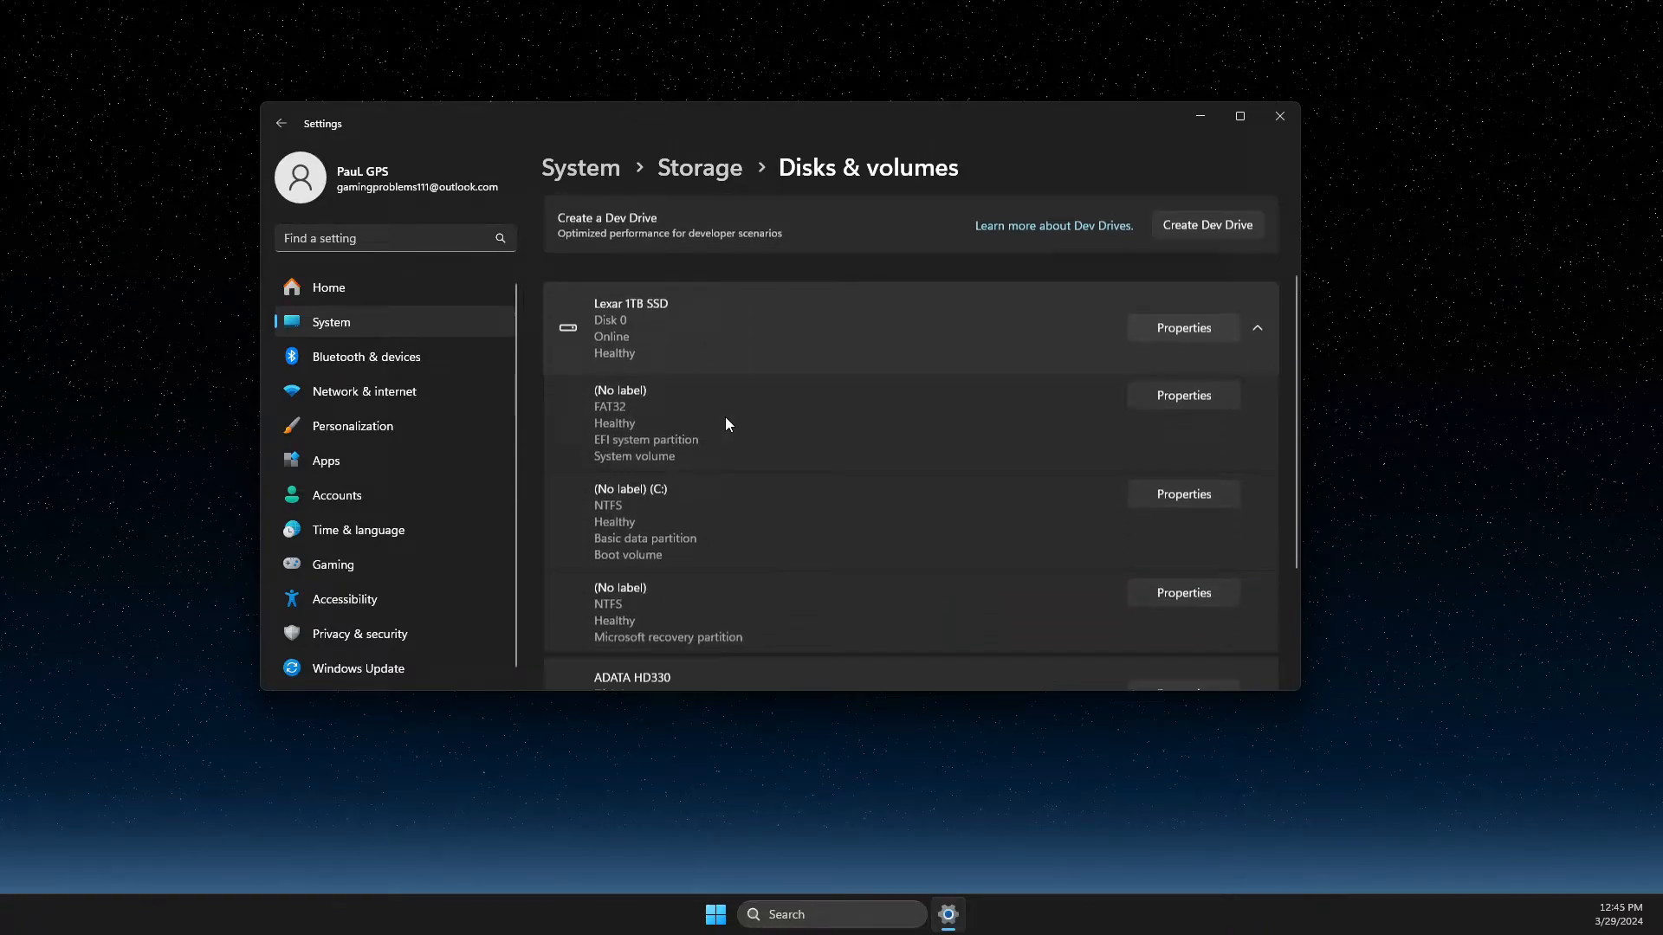
{"action": "scroll", "scroll_direction": "down", "scroll_amount": 3}
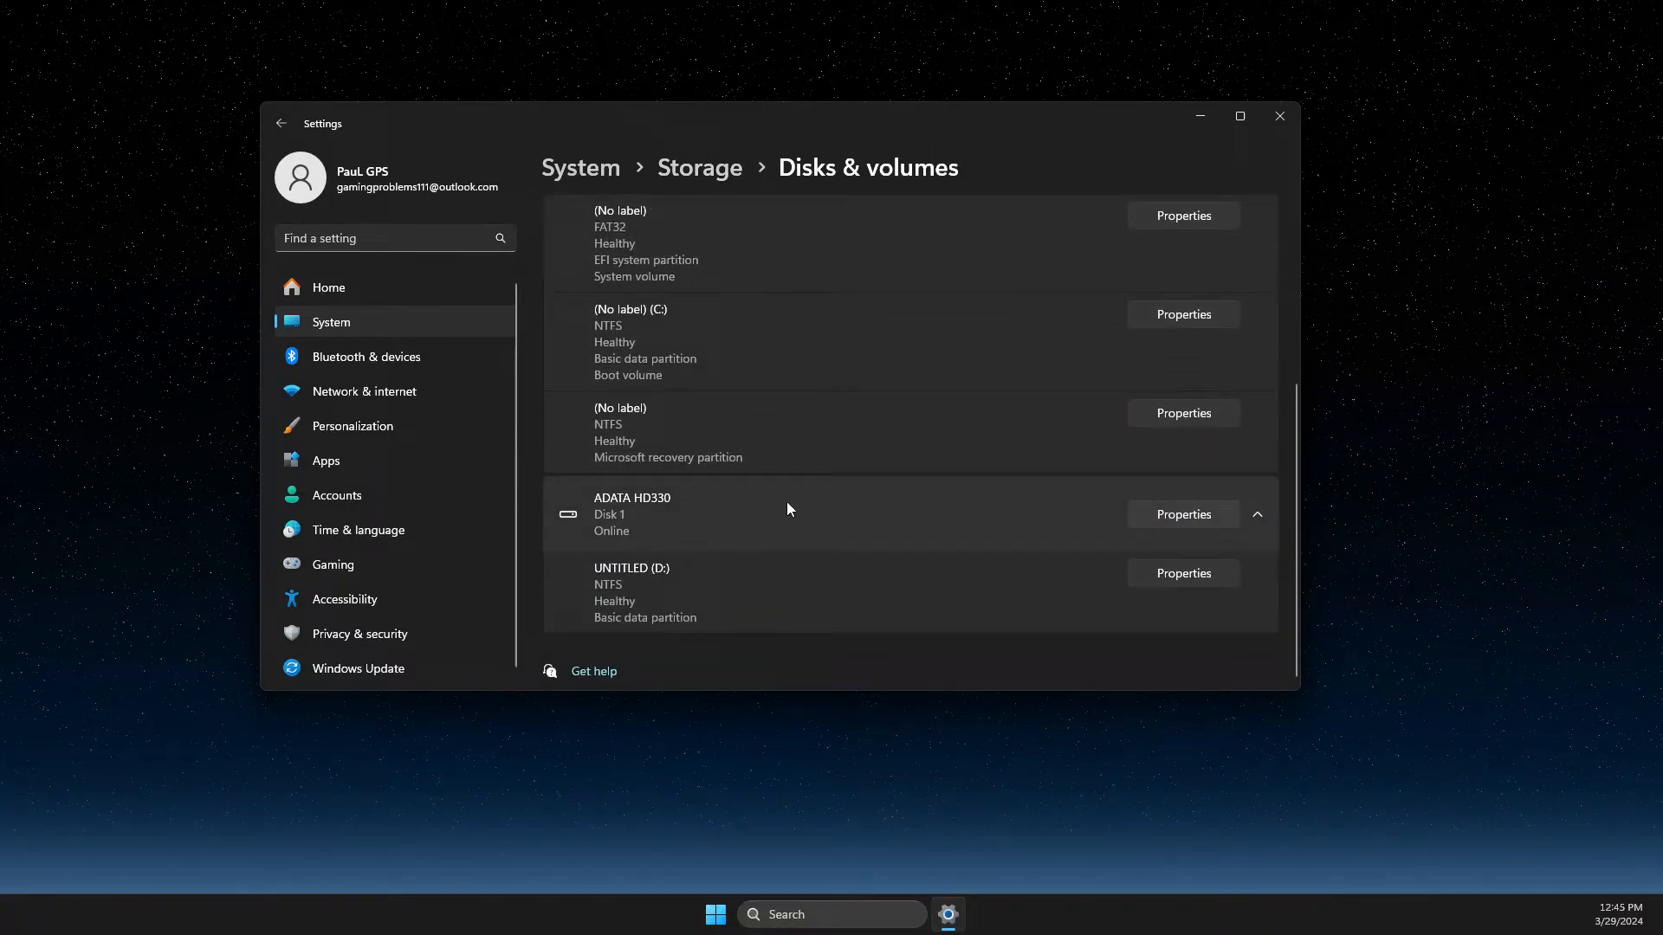
{"action": "mouse_move", "coordinate": [635, 518]}
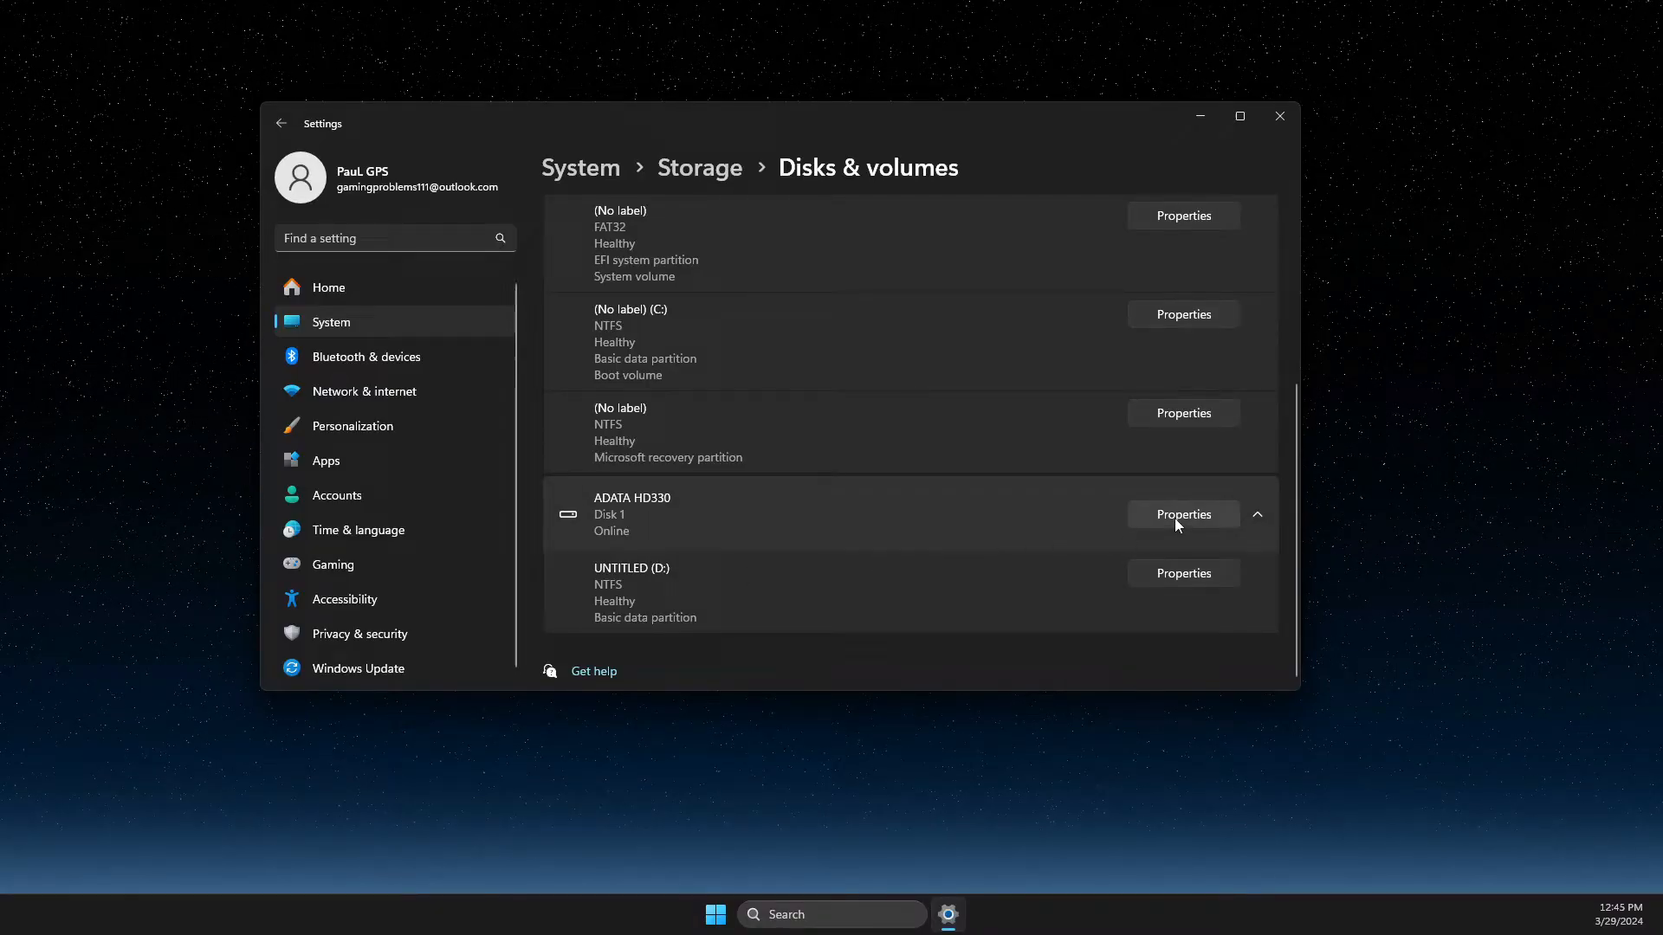
{"action": "left_click", "coordinate": [1182, 514]}
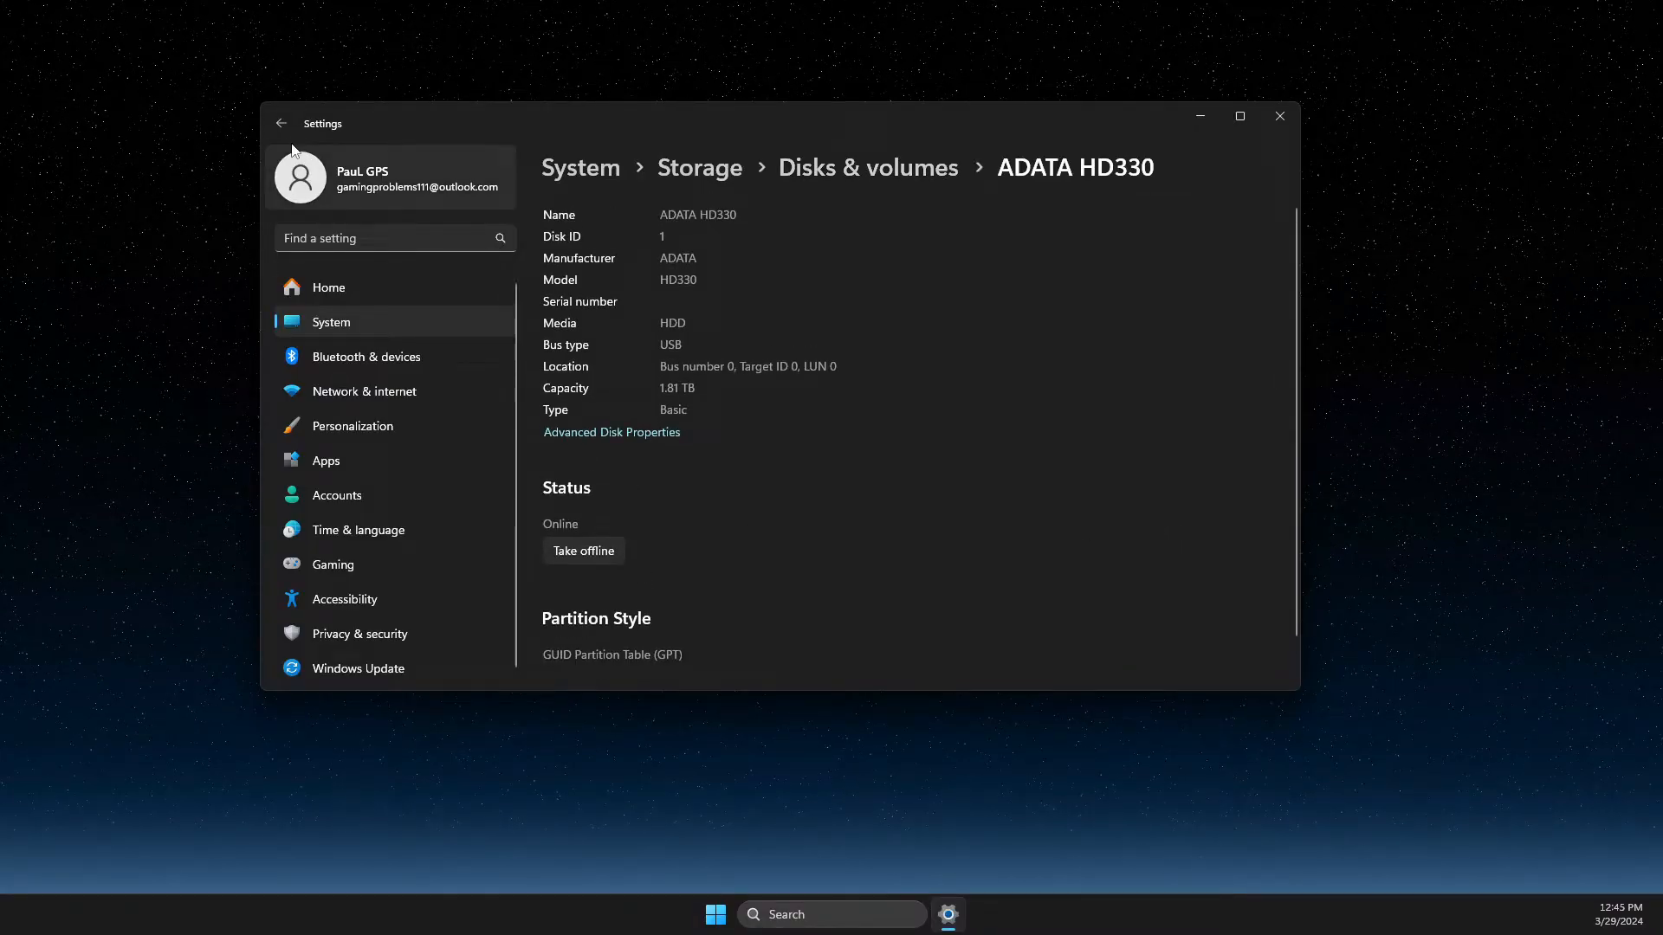
{"action": "left_click", "coordinate": [281, 123]}
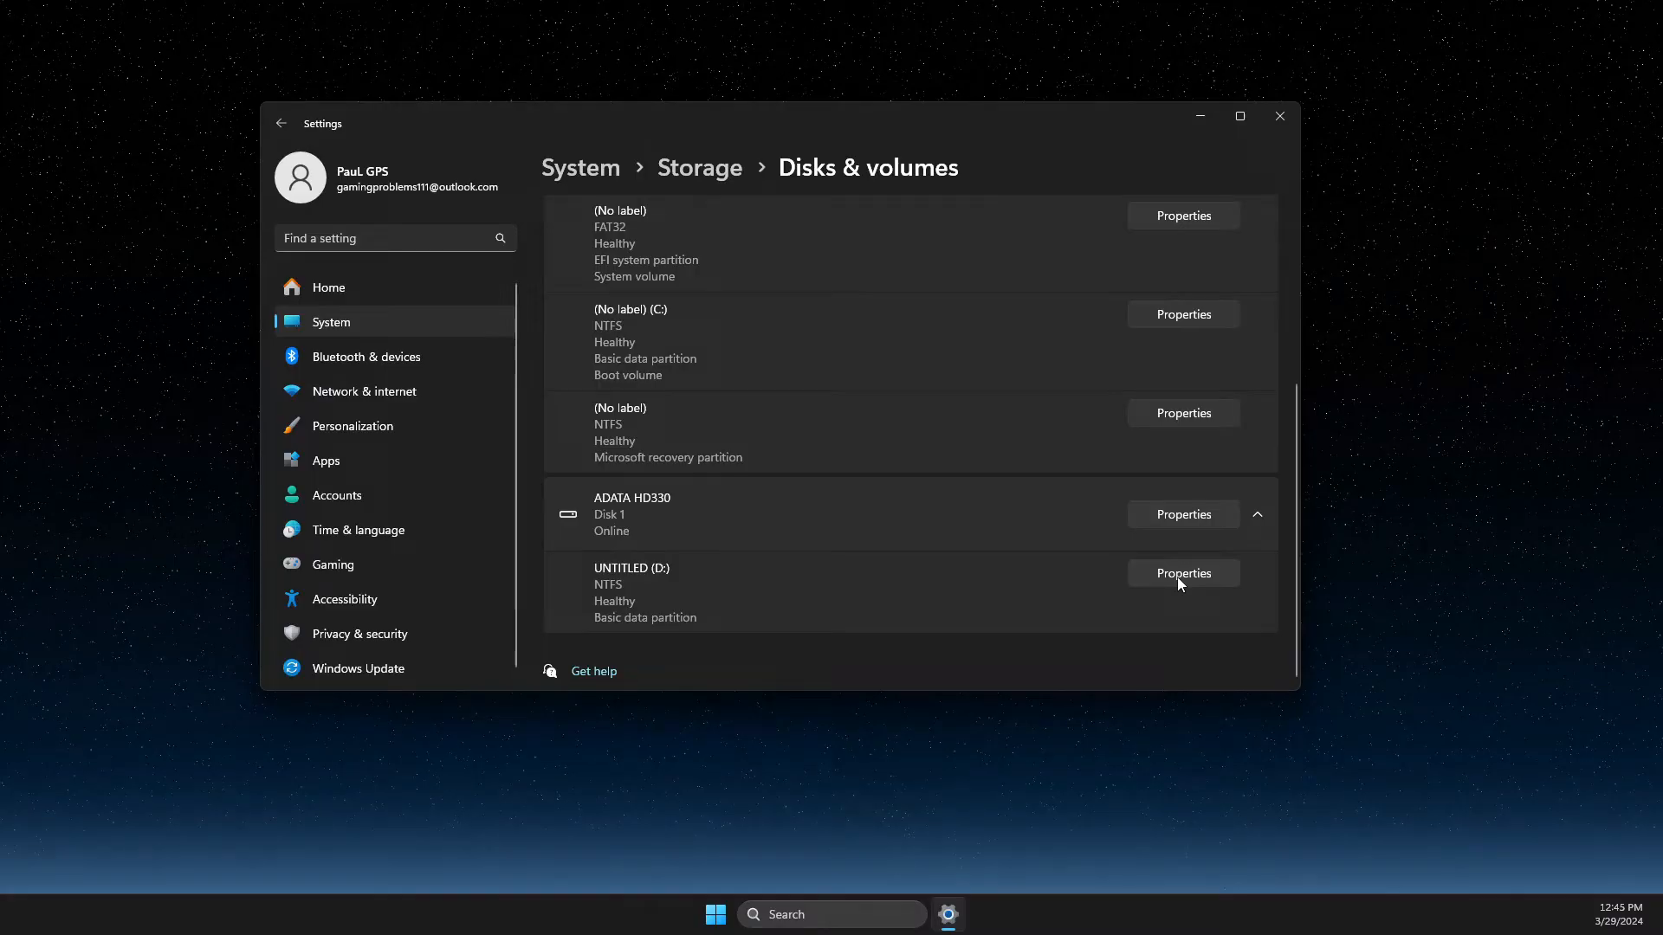
Step: Review the NTFS Format Volume dialog for UNTITLED (D:), dismiss it and close Settings
{"action": "left_click", "coordinate": [1181, 573]}
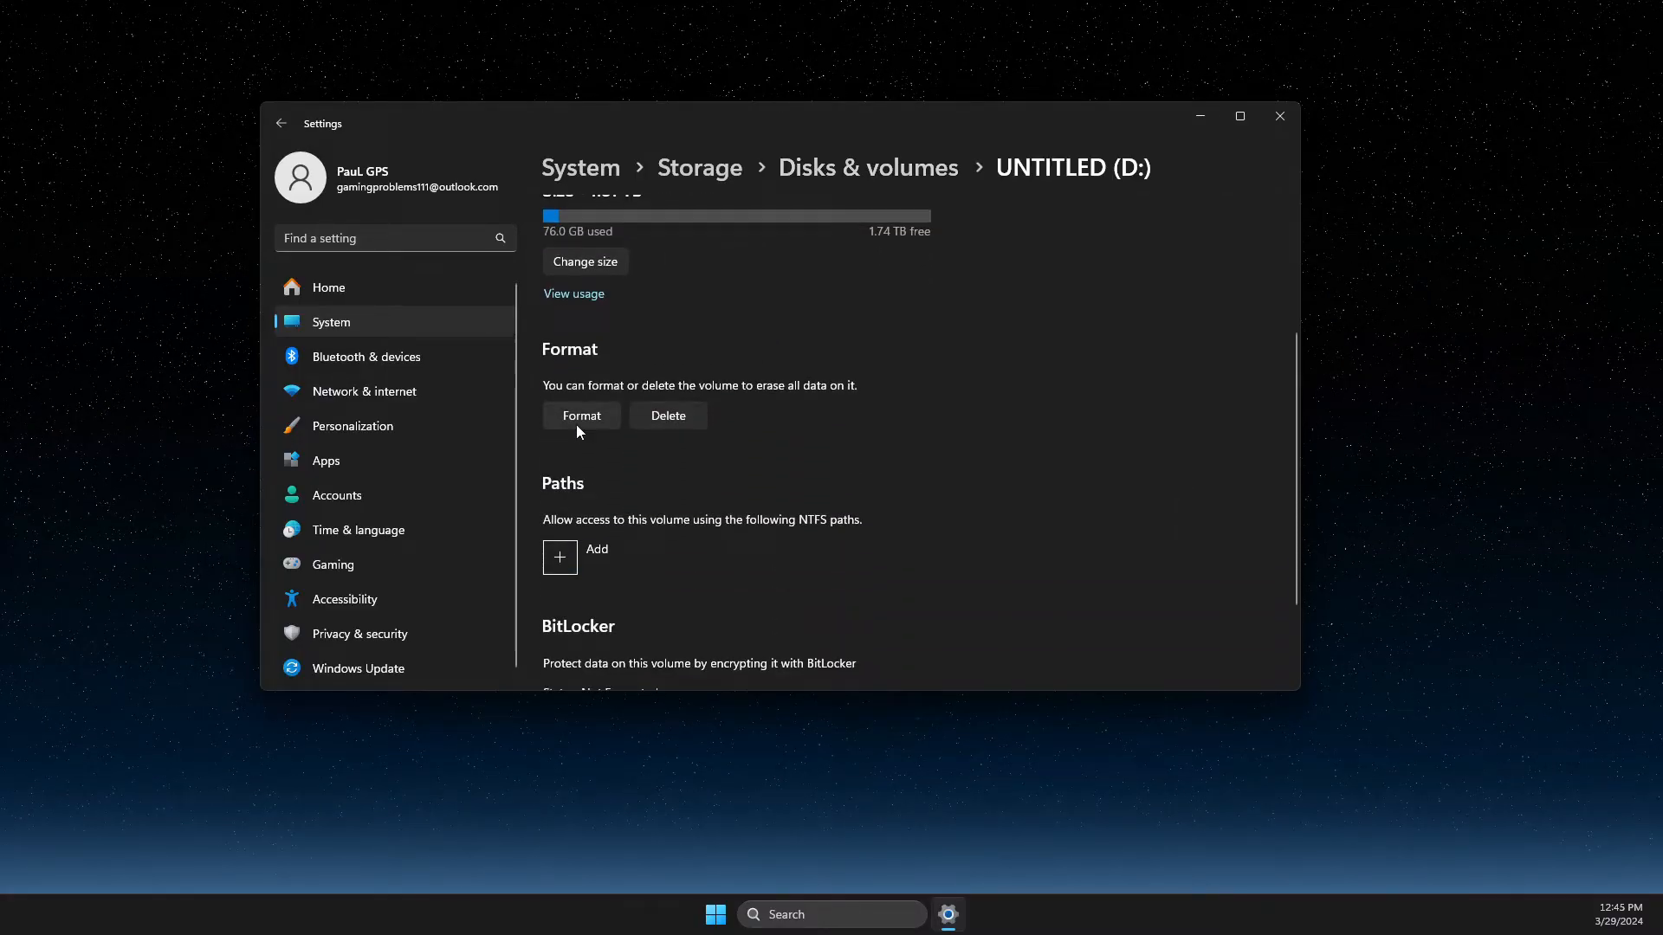
{"action": "left_click", "coordinate": [580, 414]}
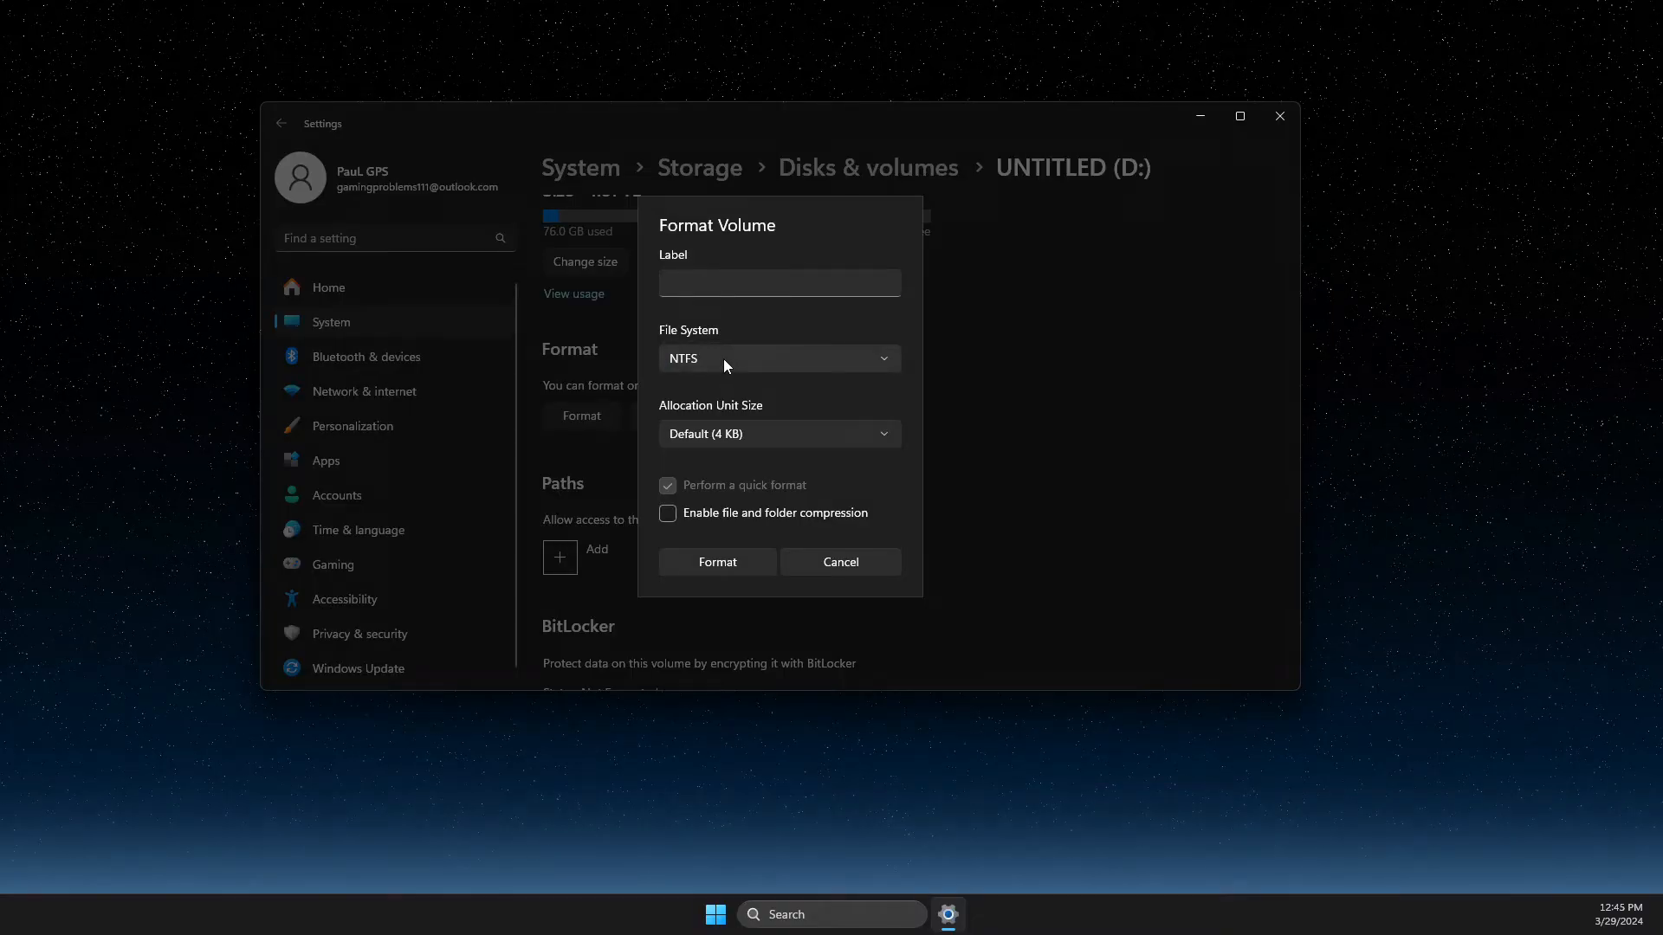
{"action": "mouse_move", "coordinate": [716, 551]}
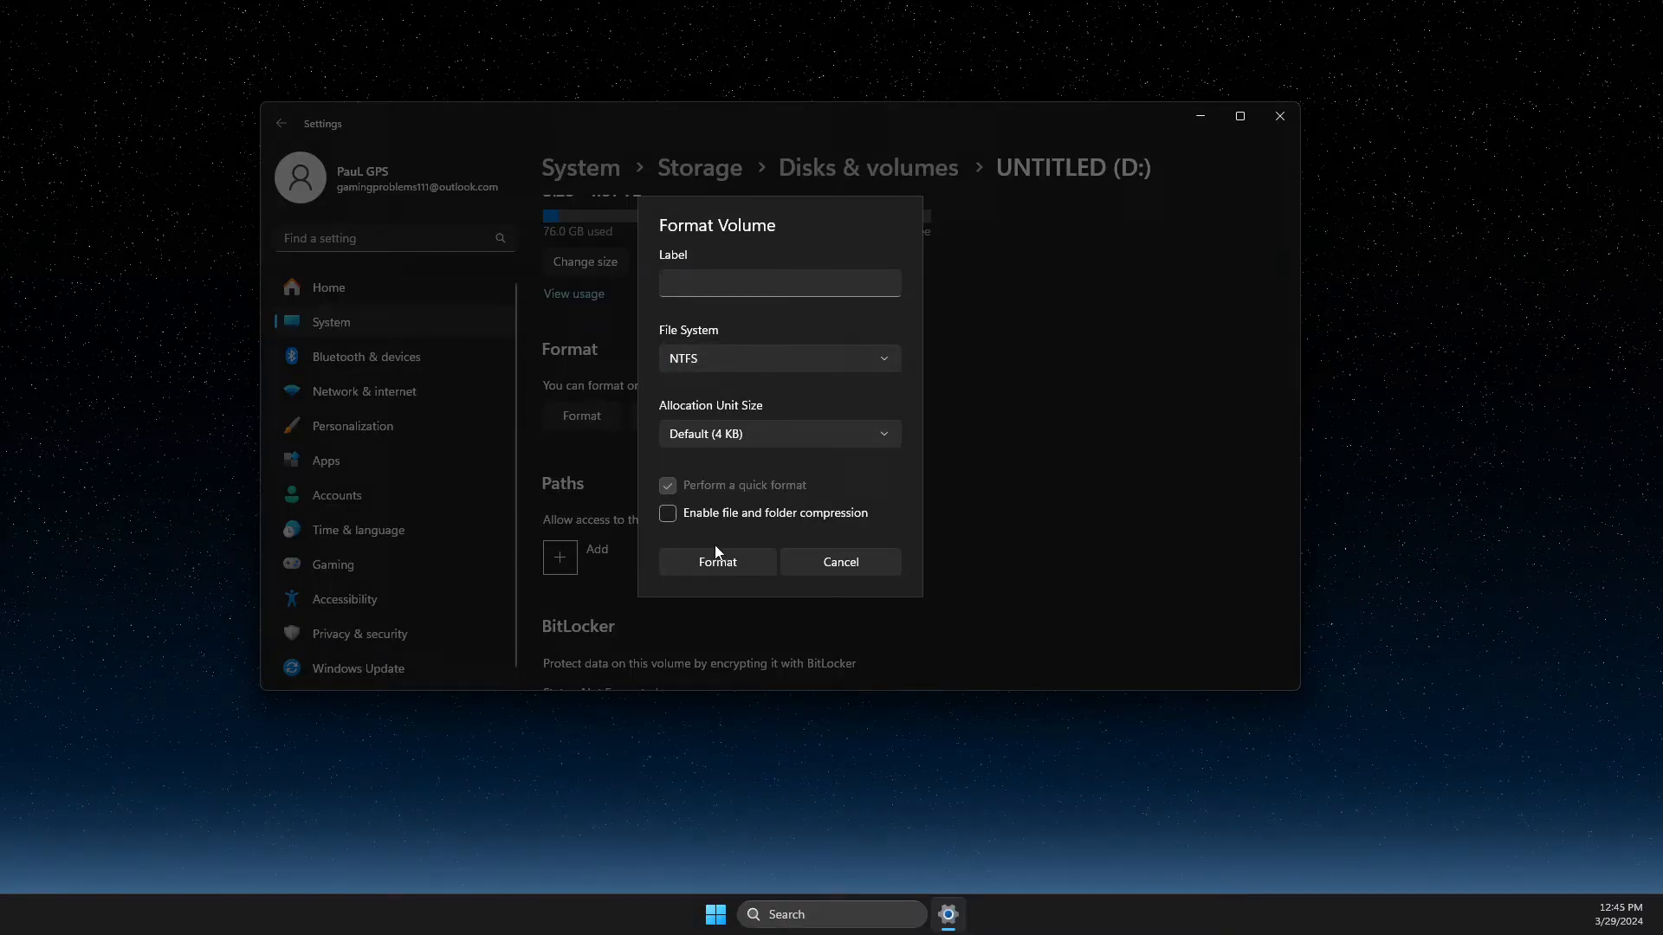
{"action": "left_click", "coordinate": [838, 561]}
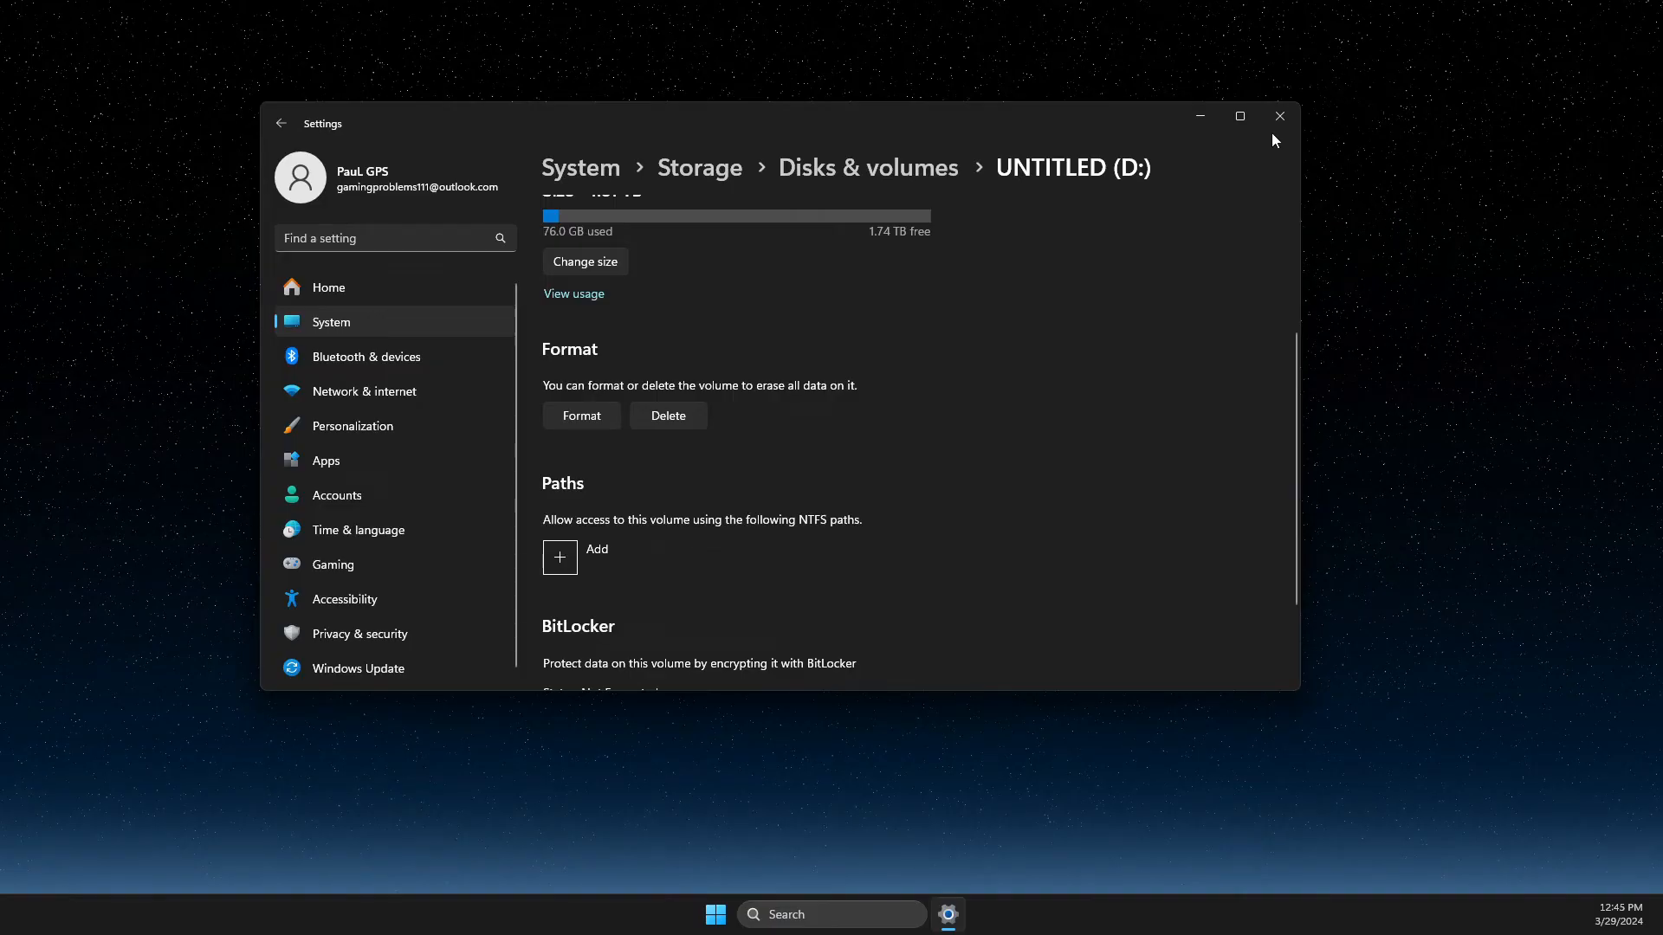
{"action": "left_click", "coordinate": [1278, 116]}
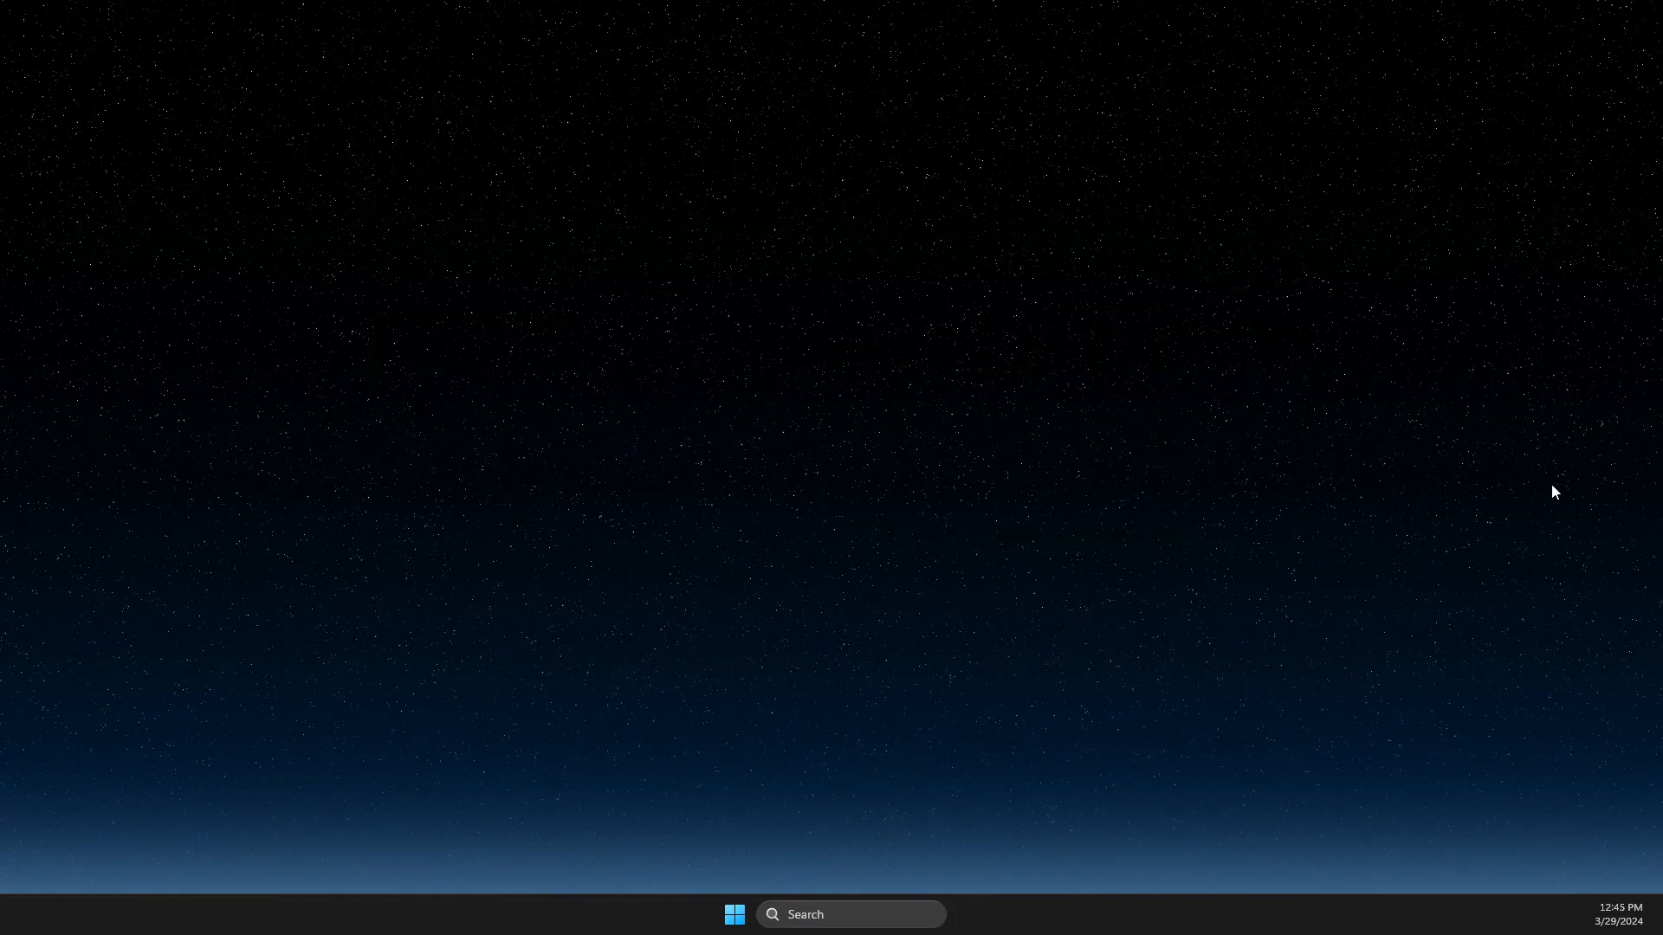